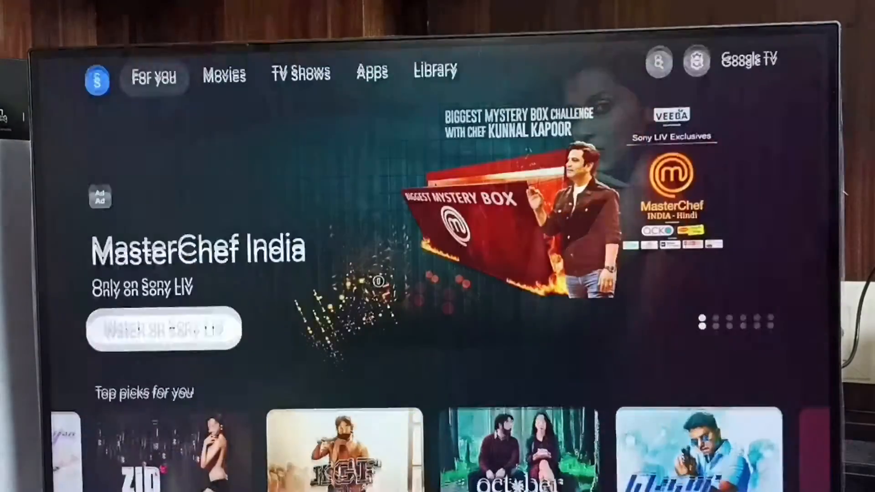
- Switch from the For you home page to the Movies recommendations tab
{"action": "scroll", "scroll_direction": "down", "scroll_amount": 3}
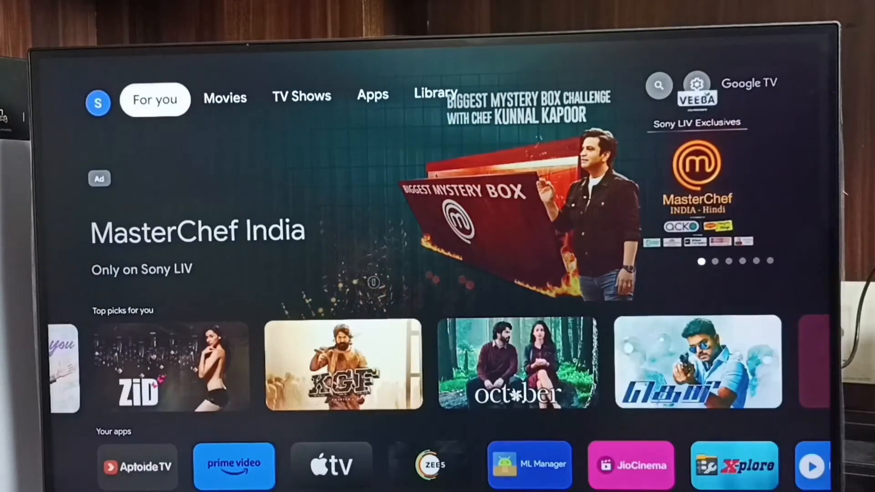
{"action": "left_click", "coordinate": [224, 96]}
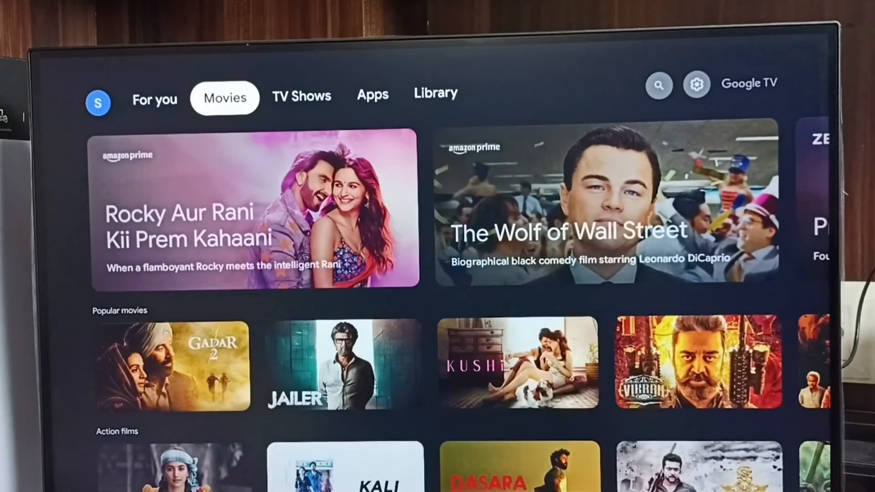
{"action": "left_click", "coordinate": [435, 93]}
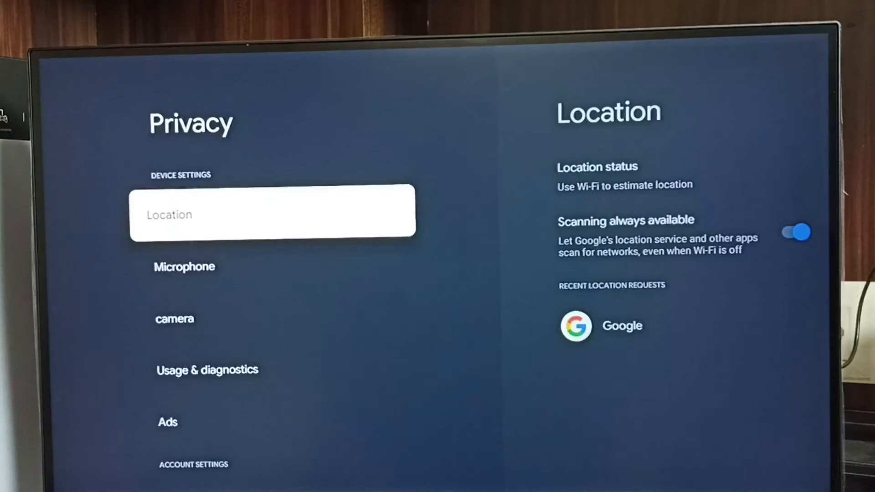
- Scroll past Location and Usage & diagnostics in Privacy and enter Ads settings
{"action": "scroll", "scroll_direction": "down", "scroll_amount": 3}
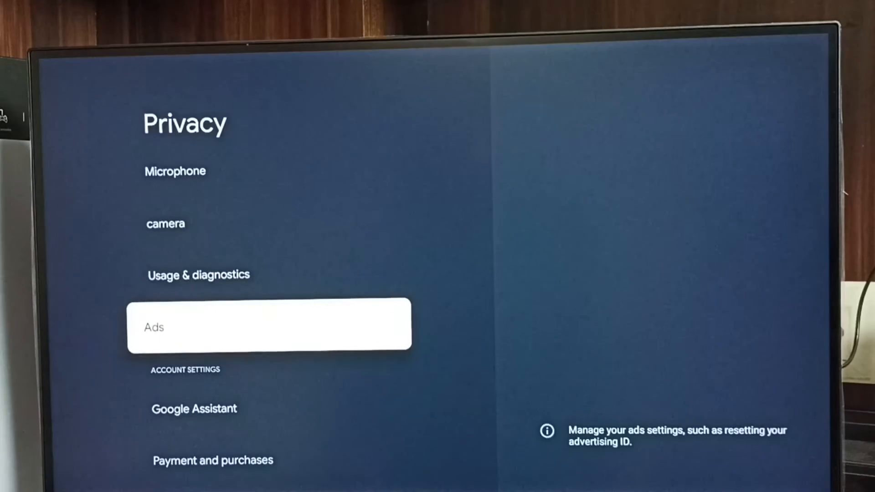
{"action": "left_click", "coordinate": [269, 325]}
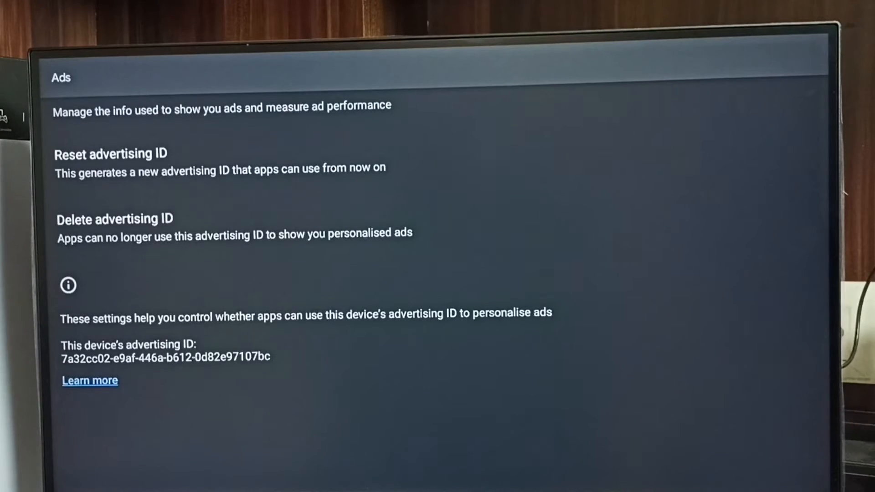
{"action": "left_click", "coordinate": [90, 380]}
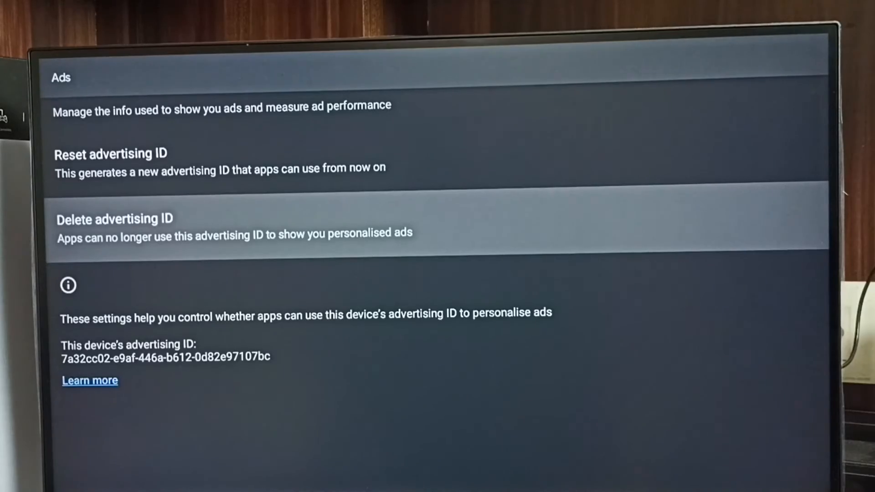
- Delete the device's advertising ID and confirm, leaving 'Advertising ID deleted' shown
{"action": "left_click", "coordinate": [115, 227]}
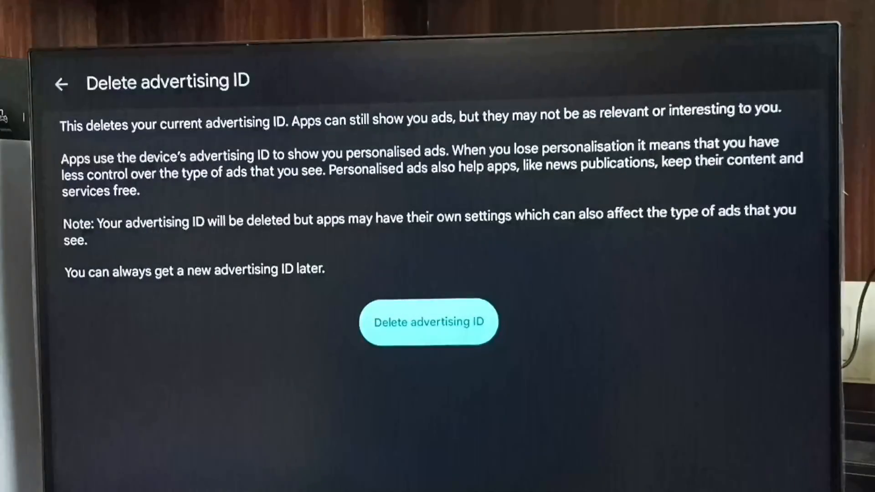
{"action": "left_click", "coordinate": [61, 84]}
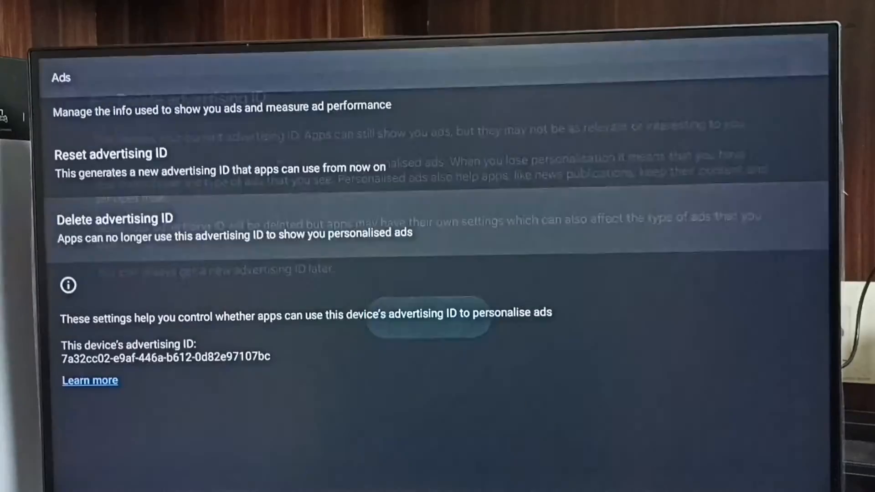
{"action": "left_click", "coordinate": [115, 218]}
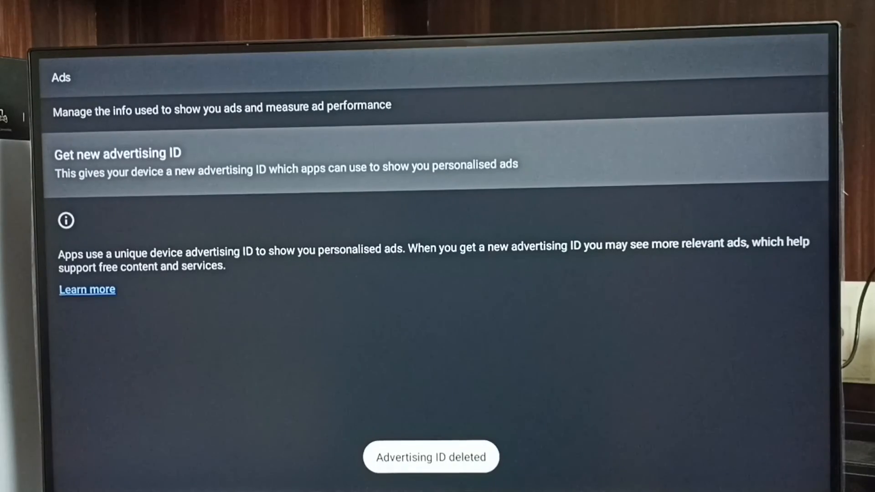